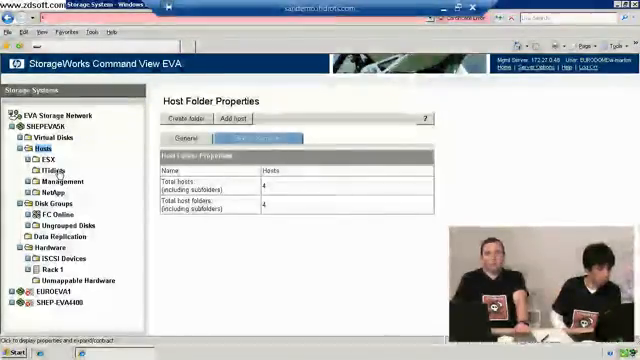
- Select the ITidiots host folder in the Command View EVA tree
left_click(47, 167)
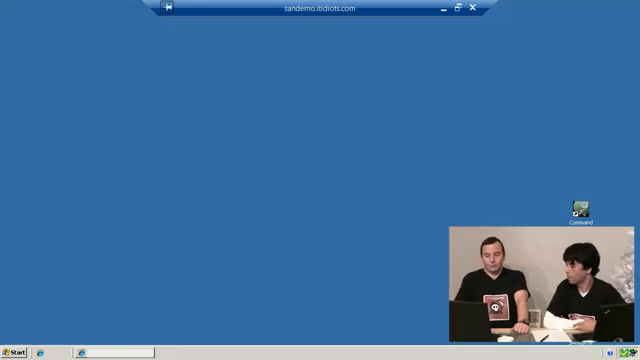
mouse_move(408, 253)
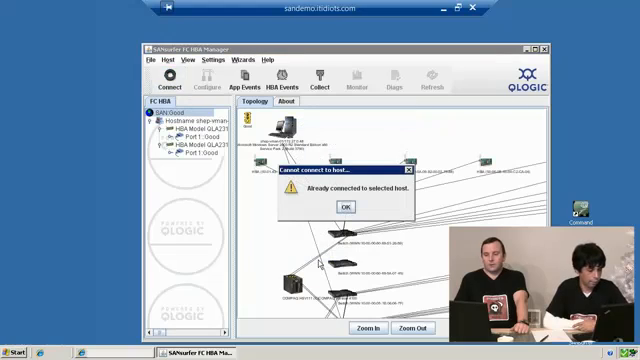
- Dismiss SANsurfer's 'Already connected' message to view the host's HBA topology
left_click(339, 207)
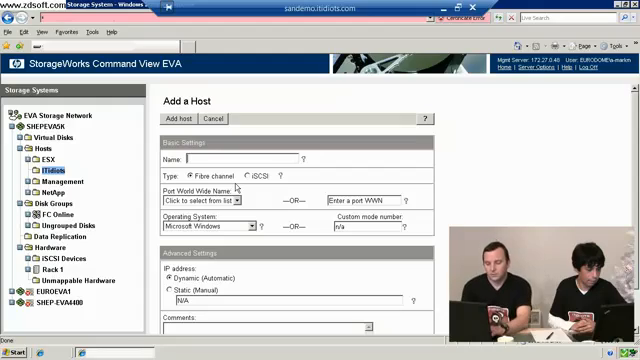
- Enter 'ITidiots Server1' as the Fibre Channel host name
type("IT")
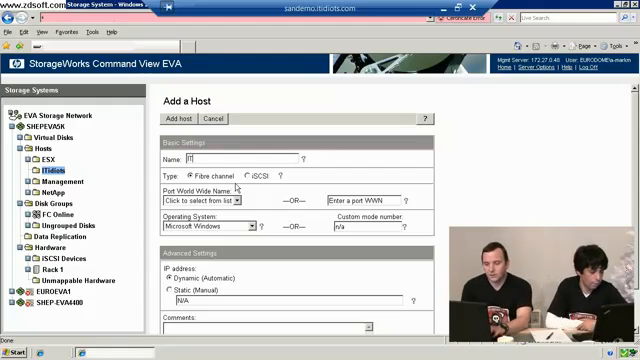
type("ITidiots Server1")
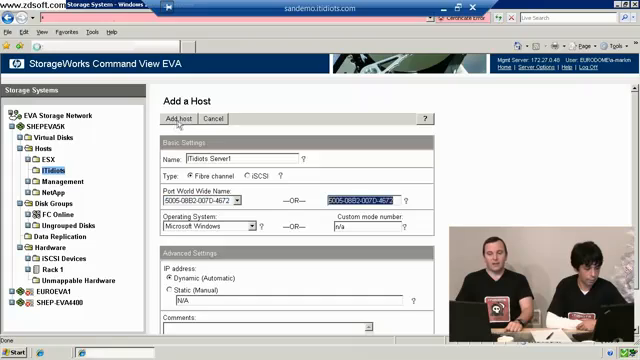
- Create host ITidiots Server1, check its one port, and begin adding another
left_click(177, 118)
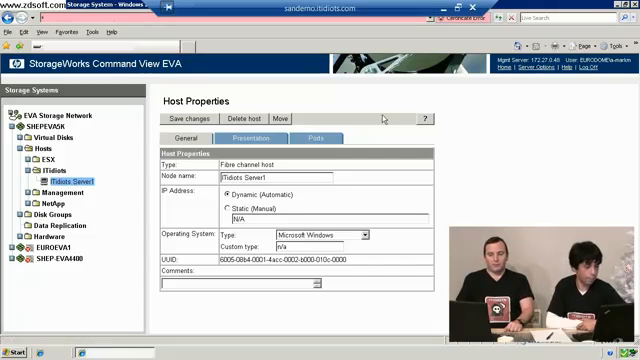
left_click(304, 138)
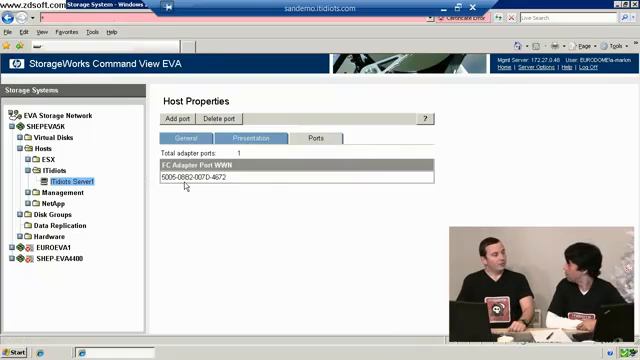
left_click(178, 120)
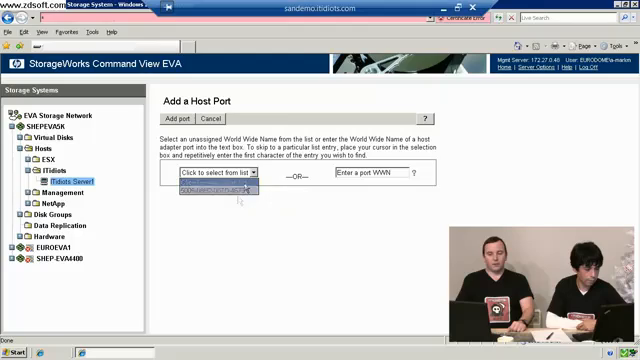
- Register WWN 5005-08B2-007D-4673 as the host's second port
left_click(218, 194)
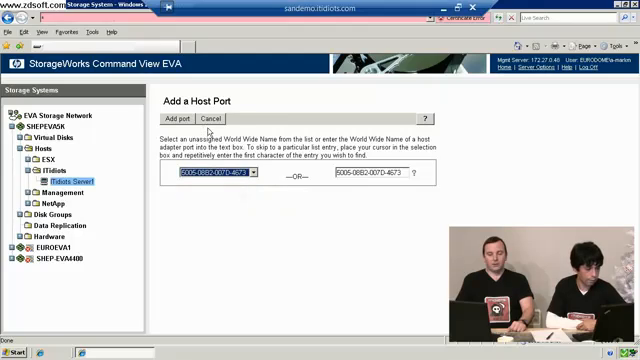
left_click(183, 117)
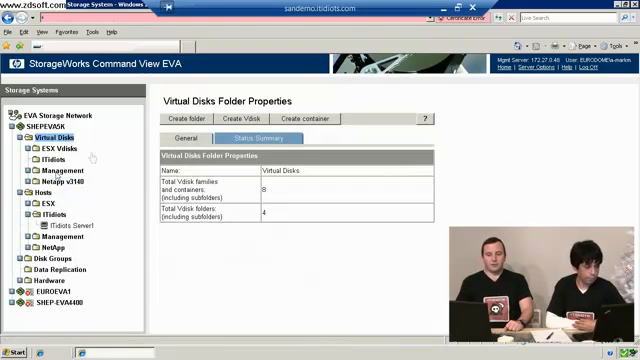
- Select the ITidiots folder under Virtual Disks to show its properties
left_click(44, 159)
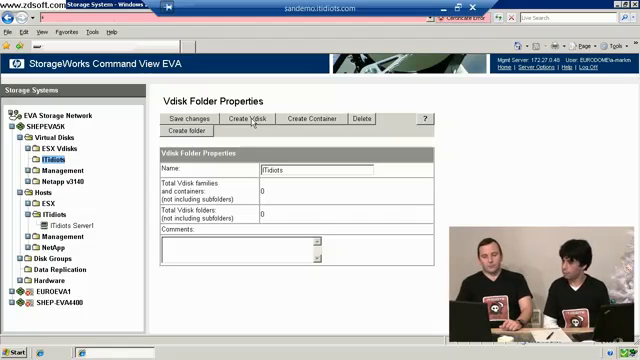
- Start a new Vdisk named 'FC Disk1' with a size of 10 GB
left_click(245, 119)
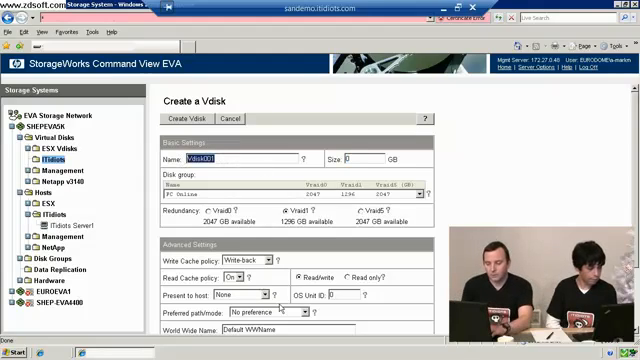
type("FC D")
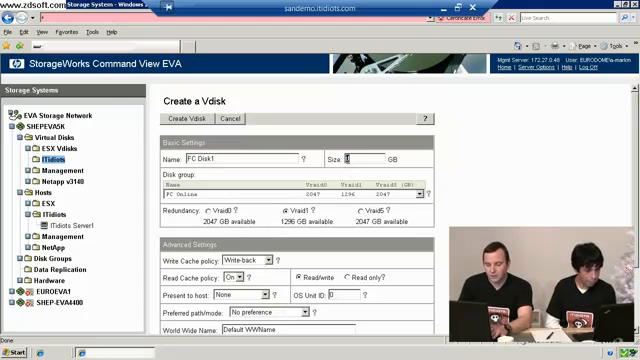
type("10")
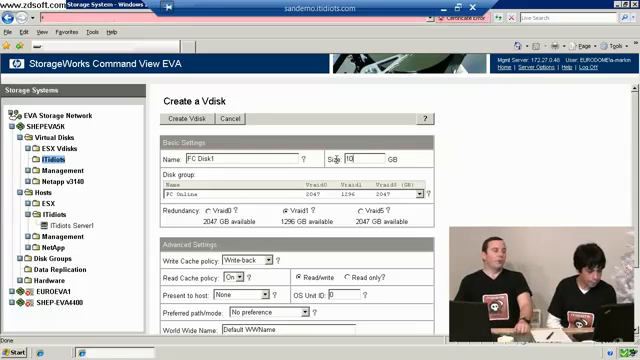